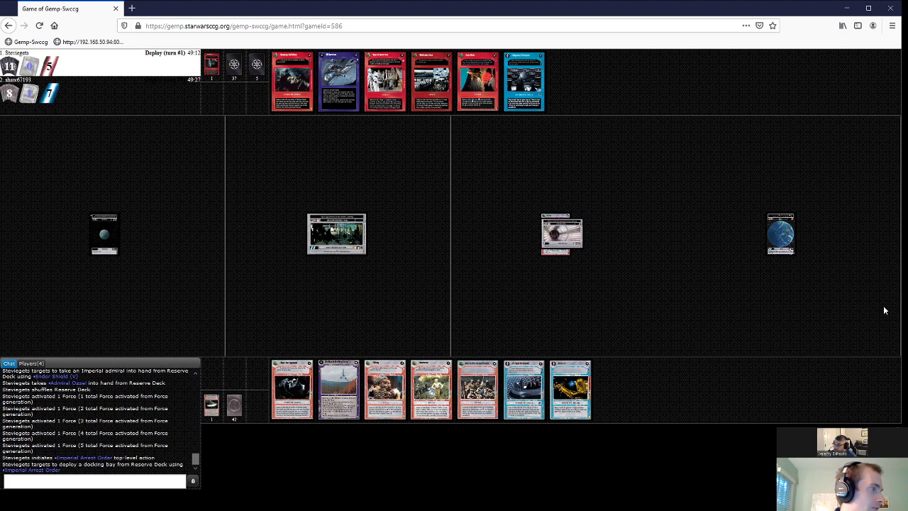
pyautogui.moveTo(374, 289)
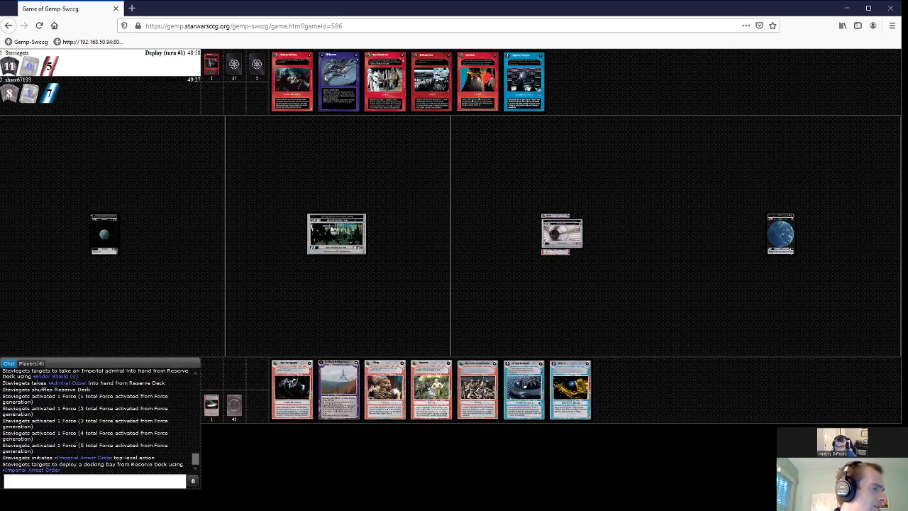
pyautogui.moveTo(315, 298)
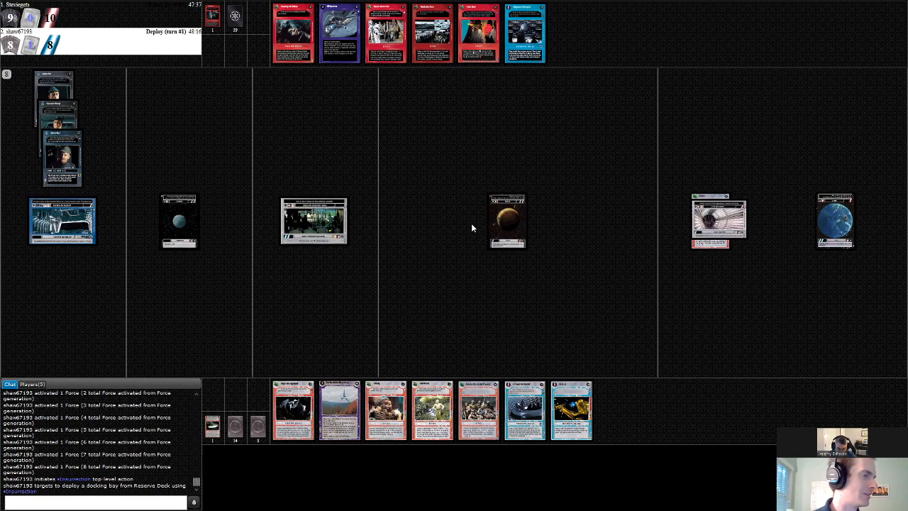
pyautogui.moveTo(468, 227)
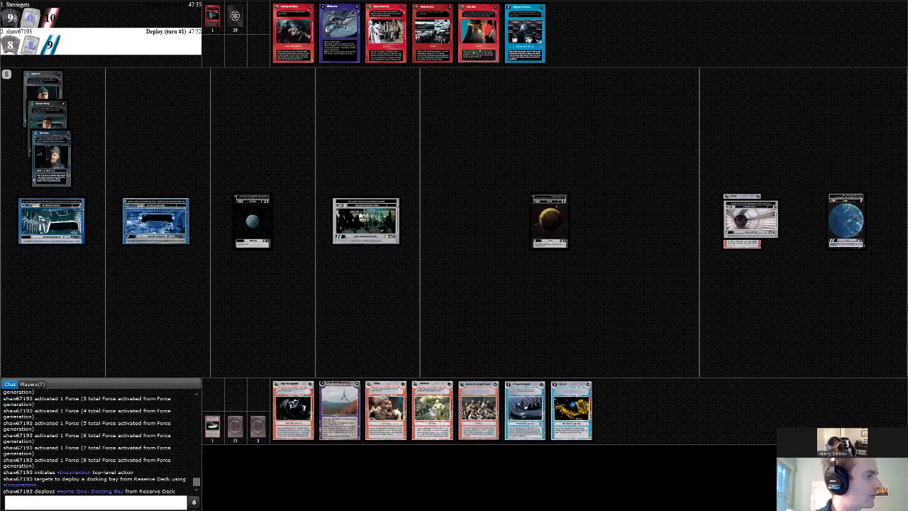
pyautogui.moveTo(290, 474)
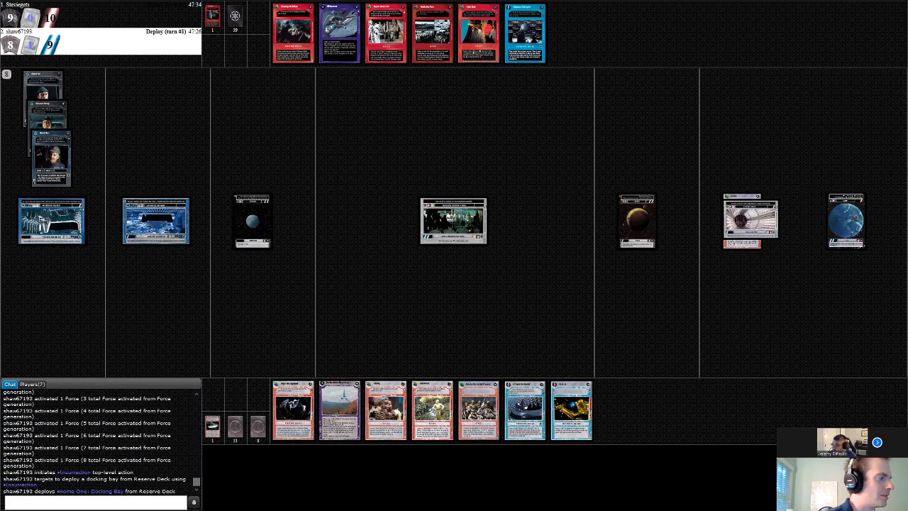
pyautogui.moveTo(287, 300)
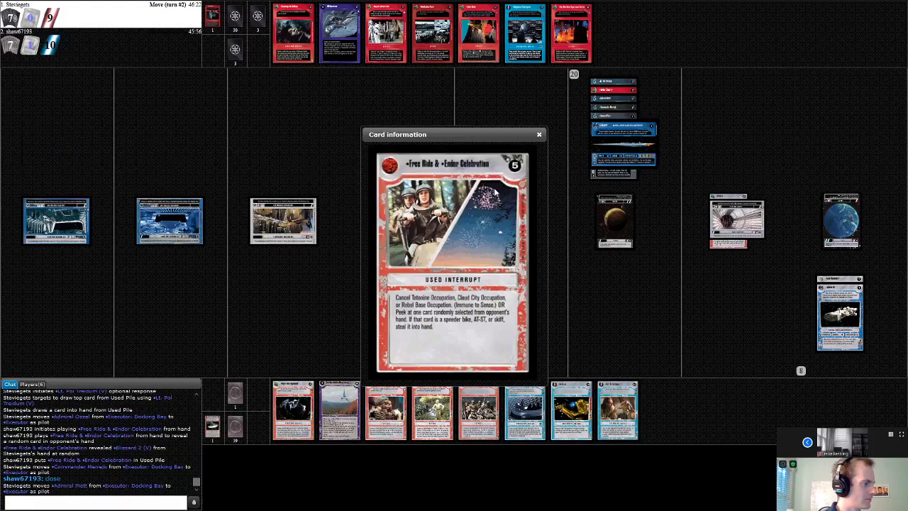
# View the card details of the played Free Ride & Endor Celebration interrupt
pyautogui.click(539, 133)
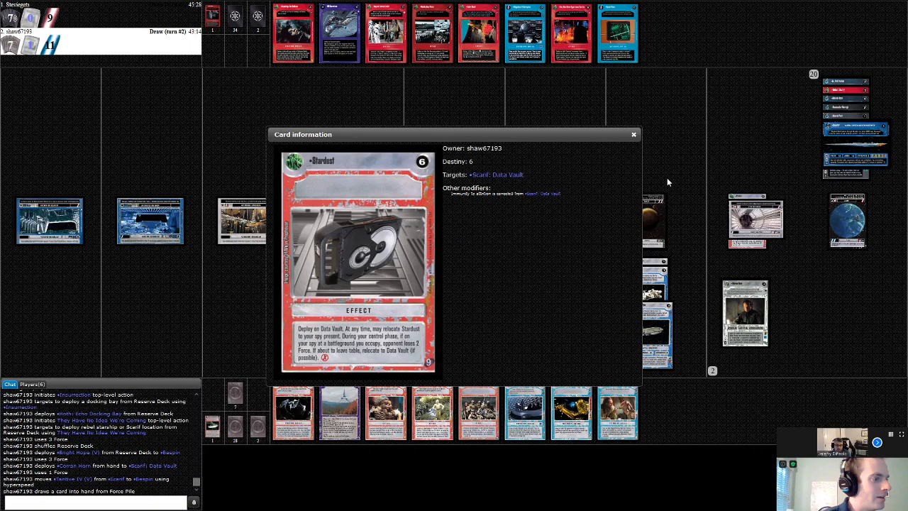
# Close the Stardust popup to return to the table during the deploy phase
pyautogui.click(633, 133)
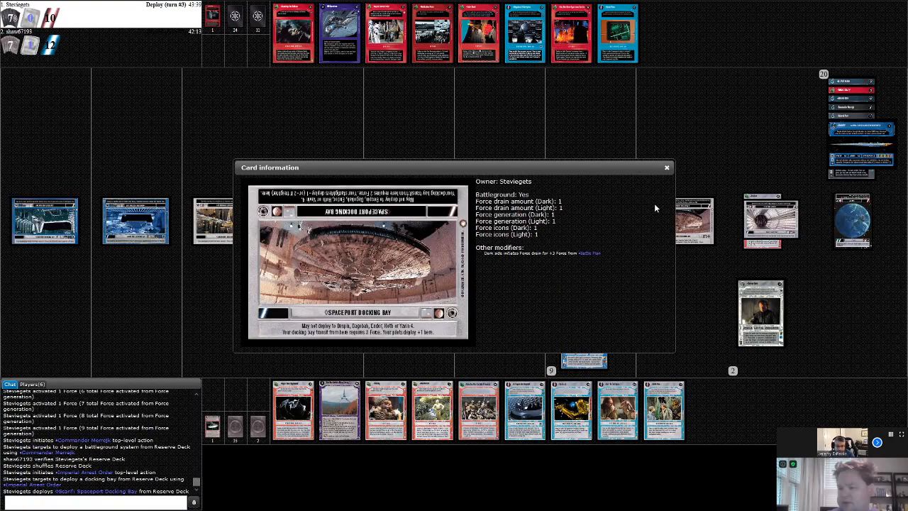
pyautogui.click(666, 168)
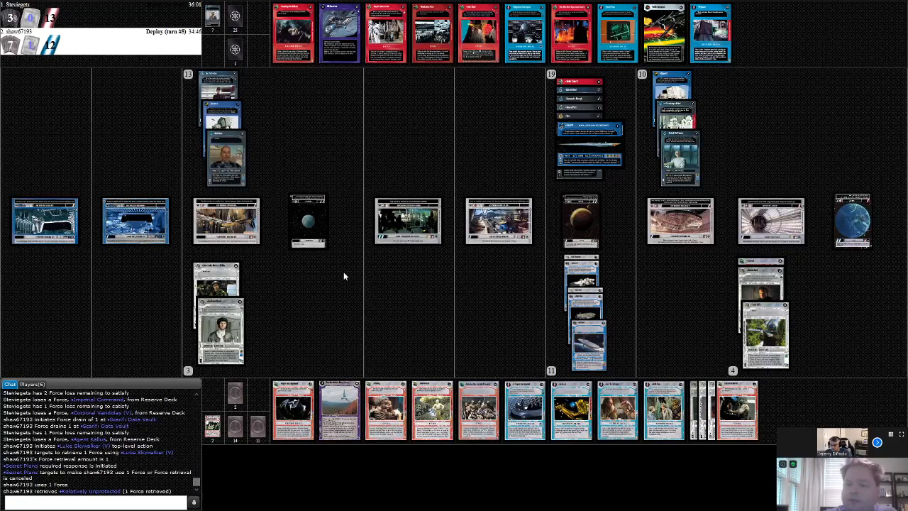
pyautogui.moveTo(514, 182)
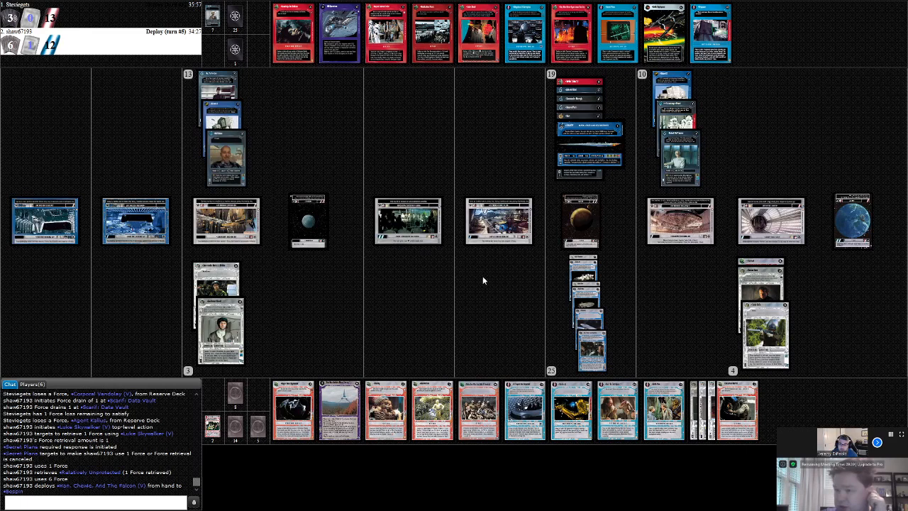
pyautogui.moveTo(309, 262)
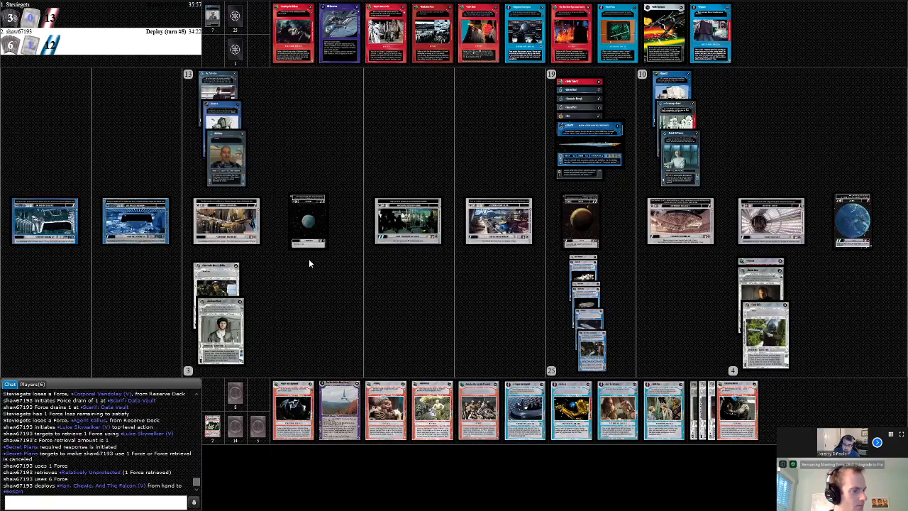